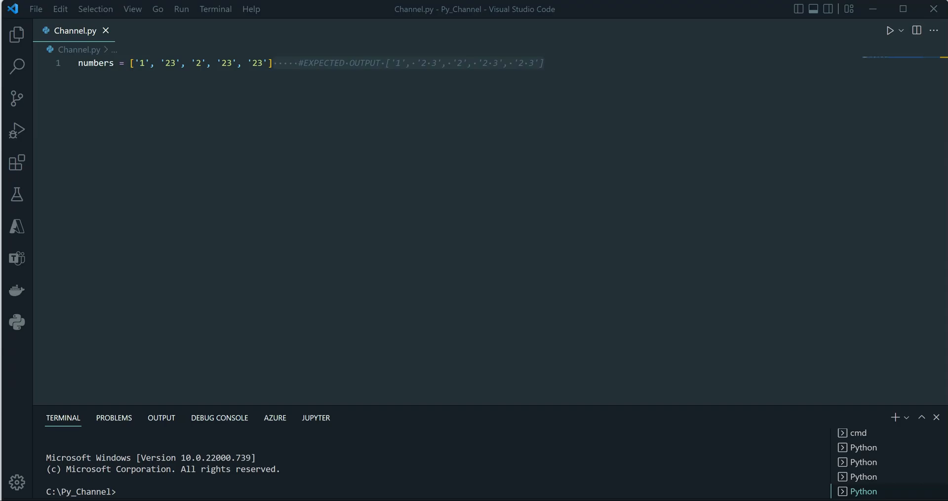
Step: Write p = ['2 3' if x == '23' else x for x in numbers] below the numbers list
click(135, 63)
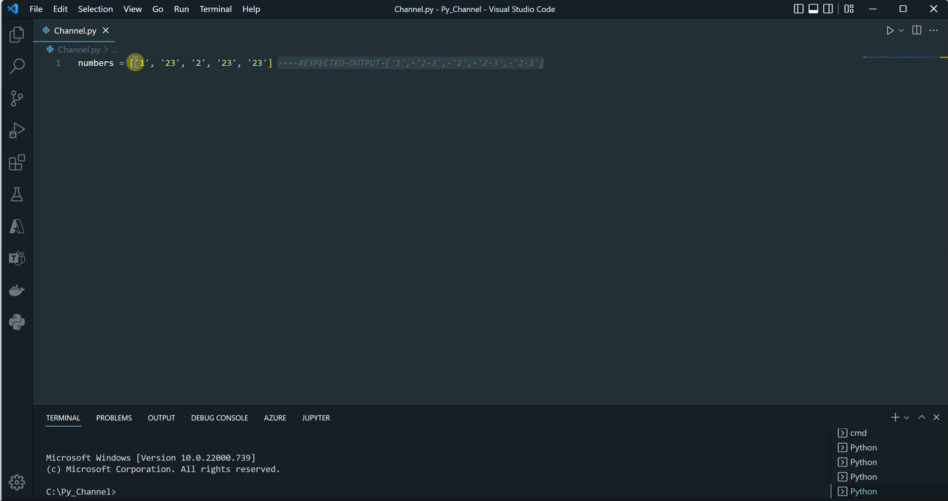
mouse_move(96, 63)
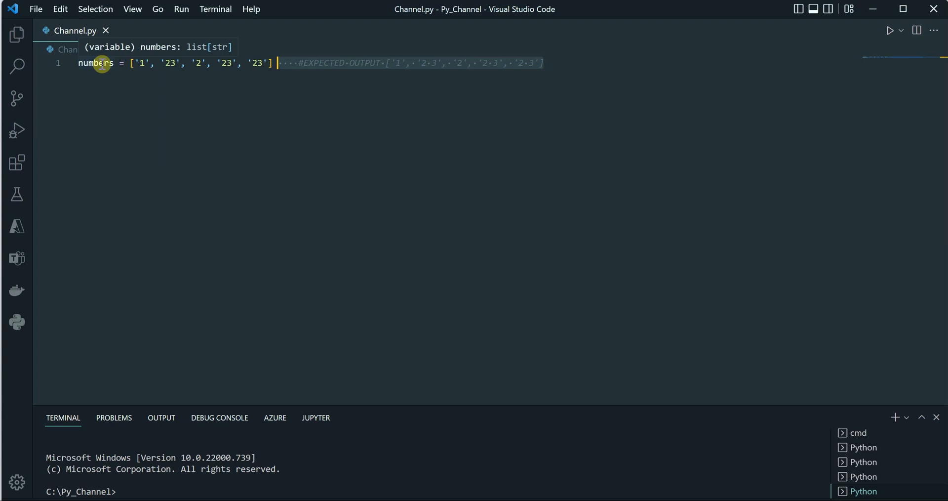
mouse_move(170, 63)
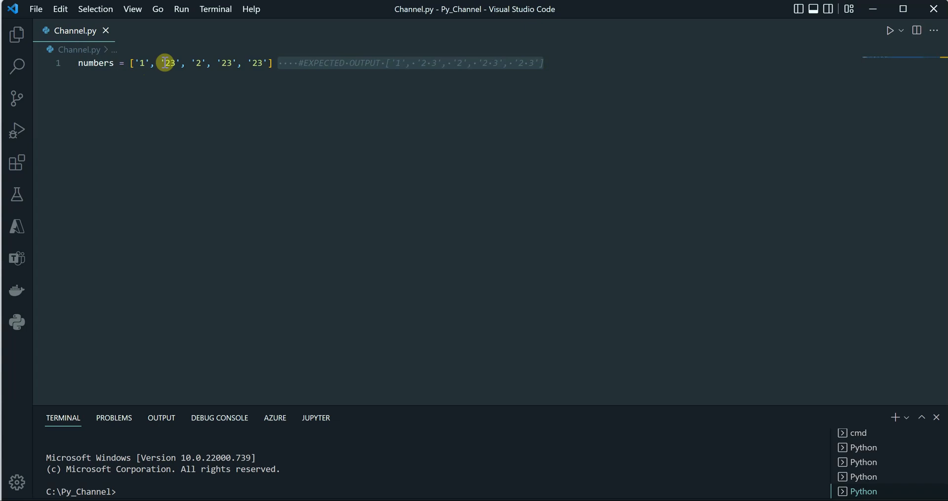
click(225, 63)
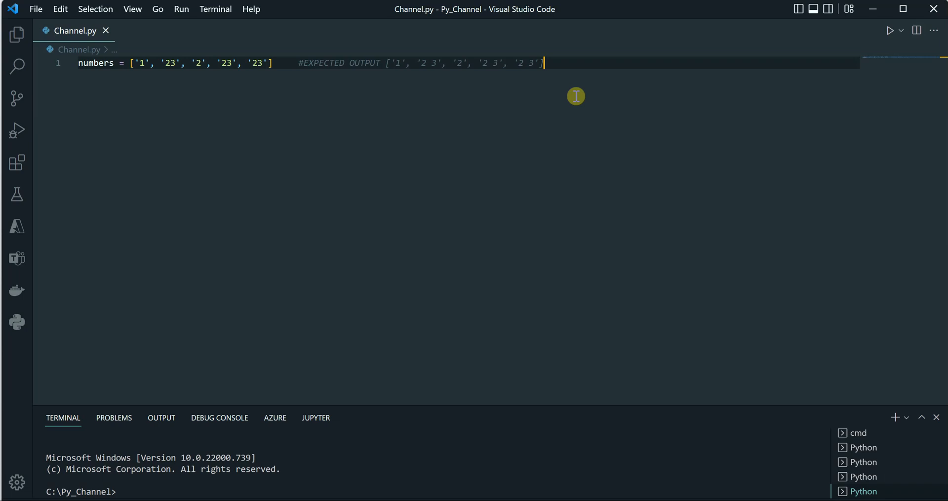
key(Enter)
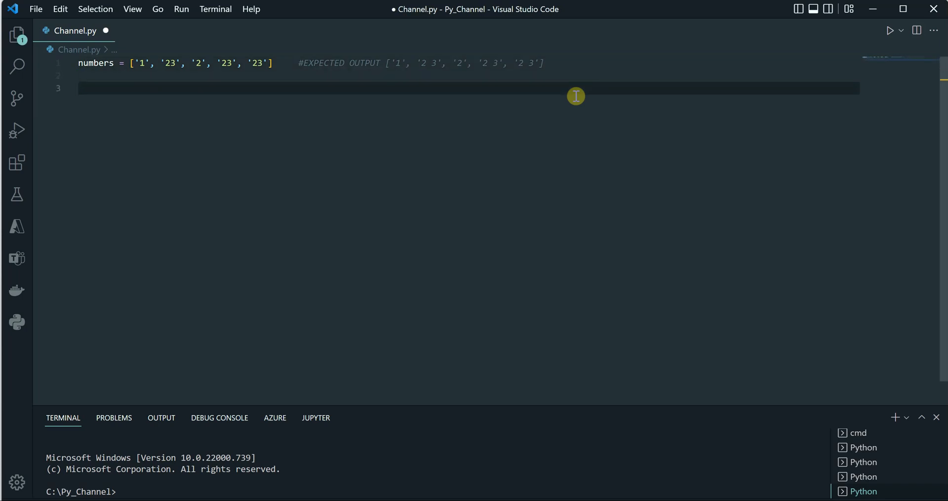
text([])
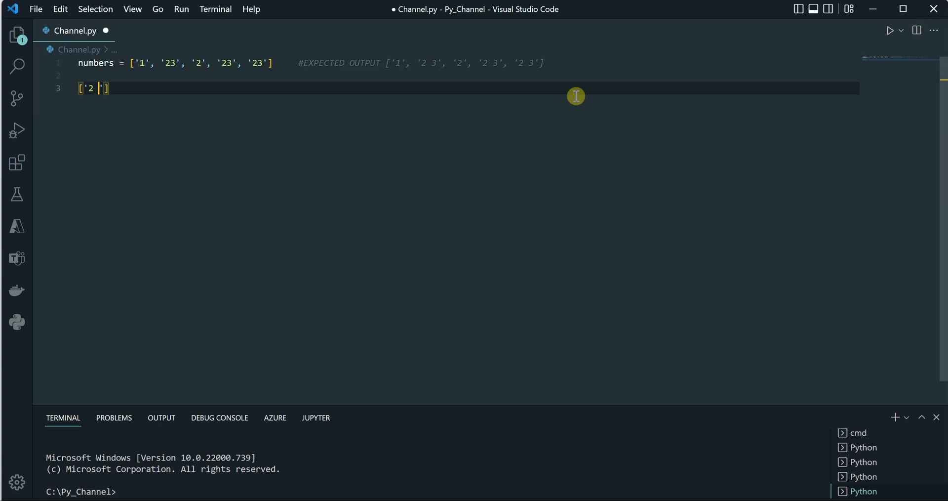
text(3)
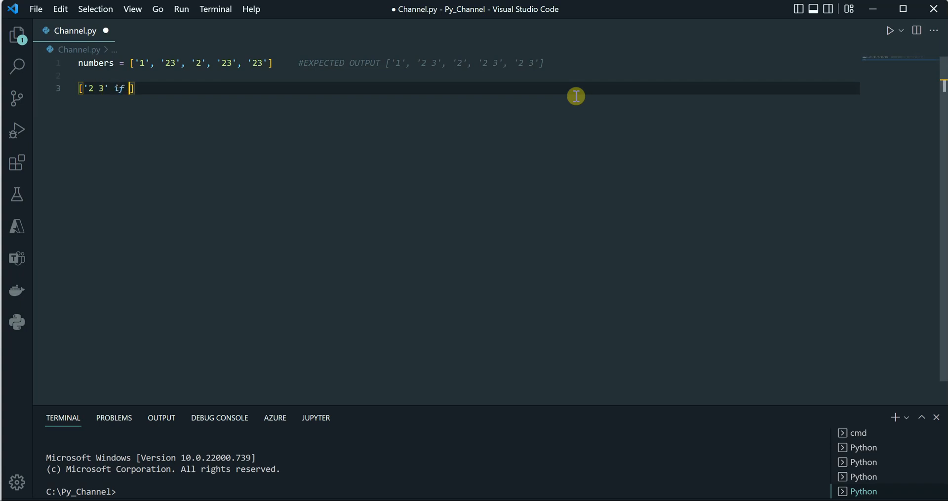
text(x)
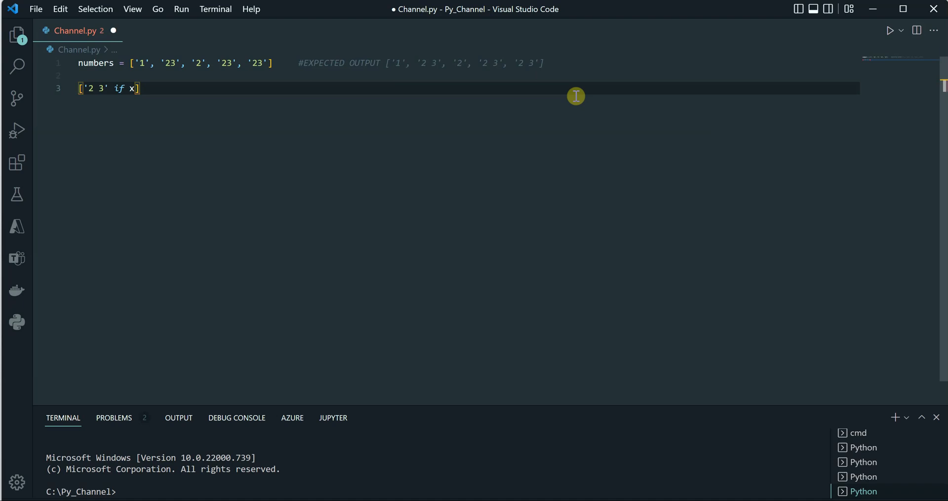
text(== '23)
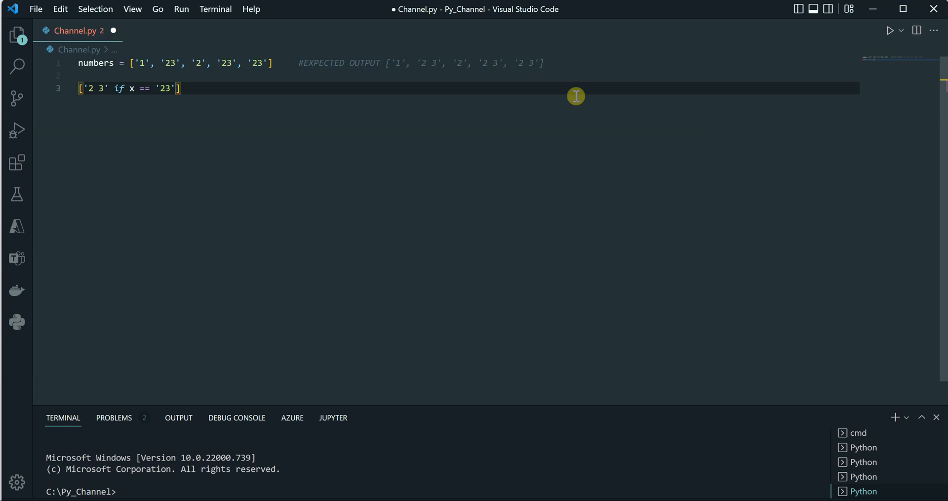
text(else)
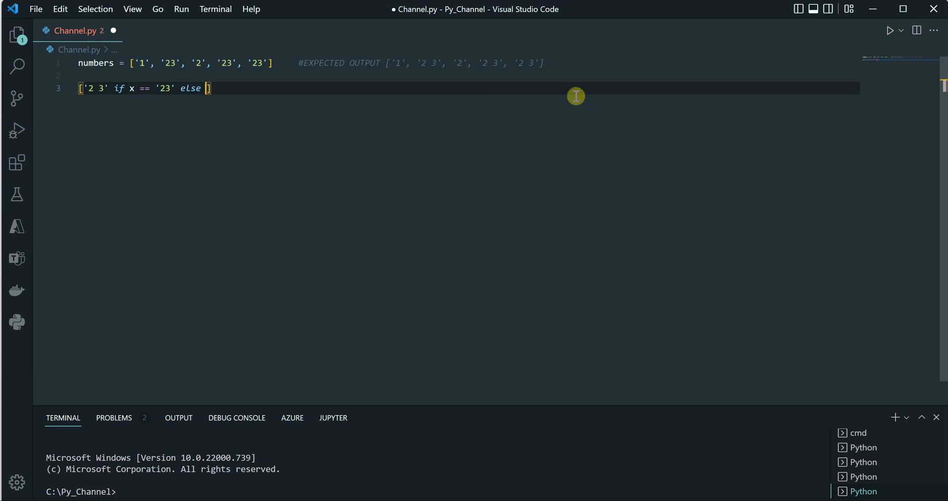
text(x)
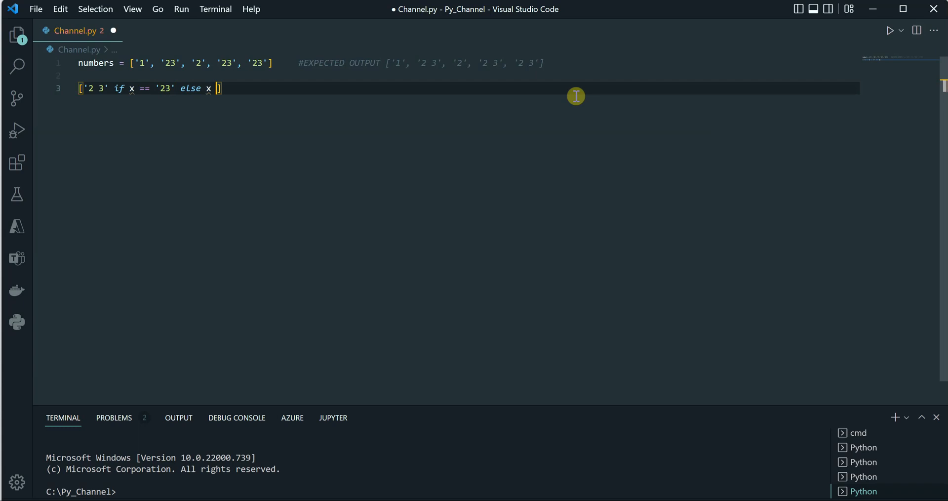
text(for)
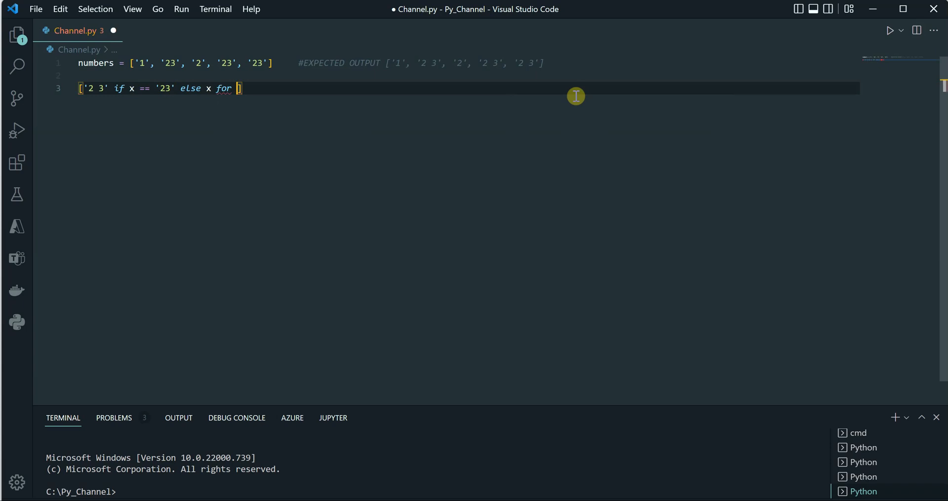
text(x i)
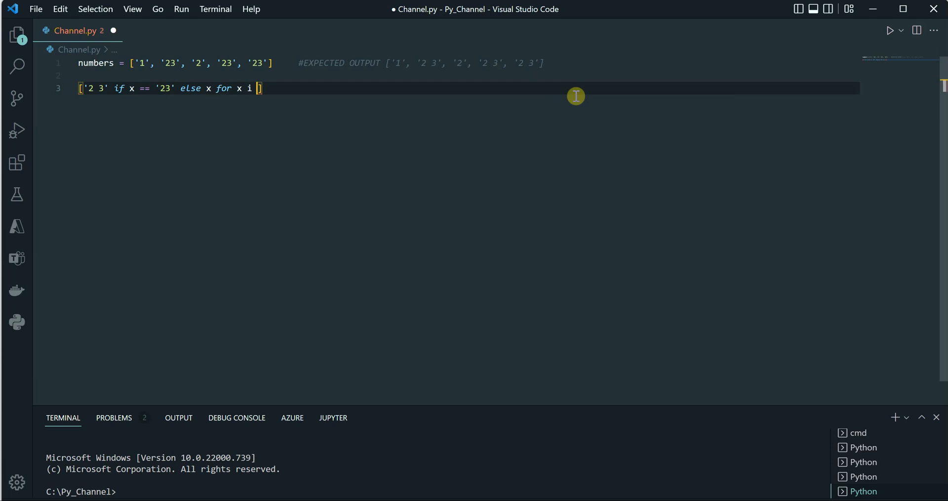
text(n number)
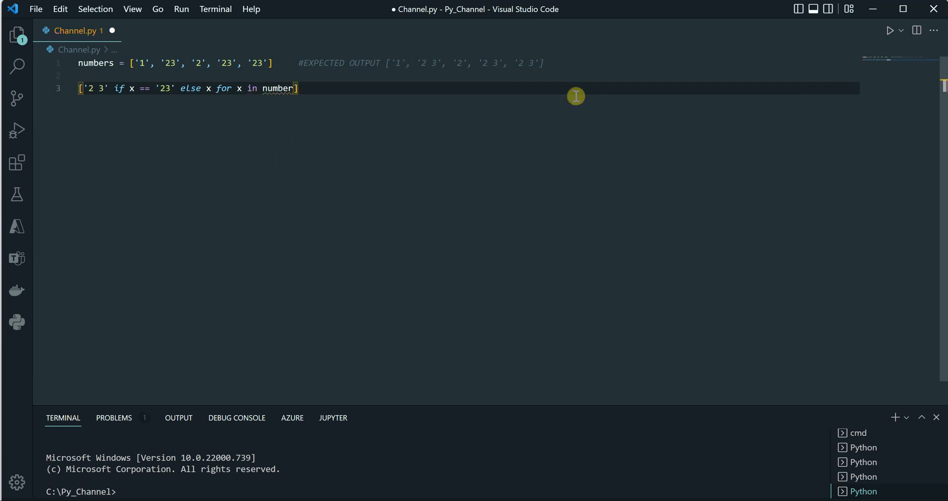
text(s)
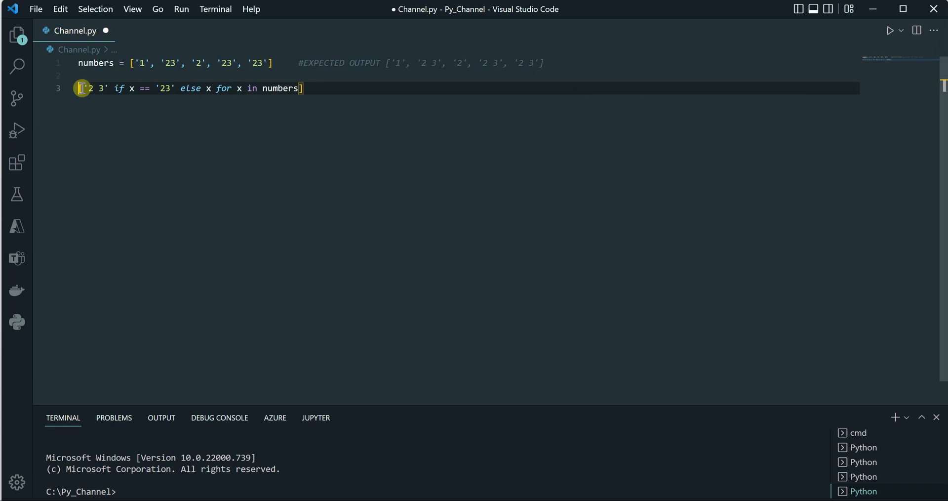
text(p =)
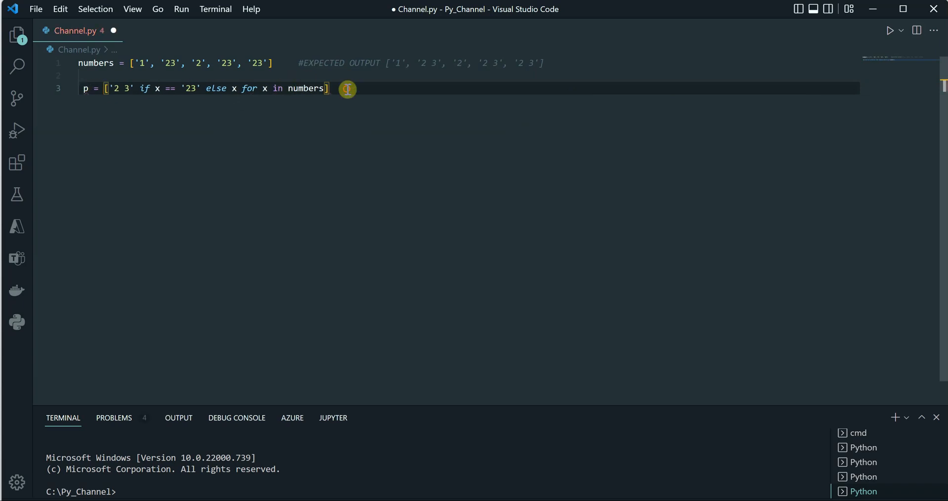
Step: Add print(p) on the last line, fixing the mistyped word, and save Channel.py
text(rpont)
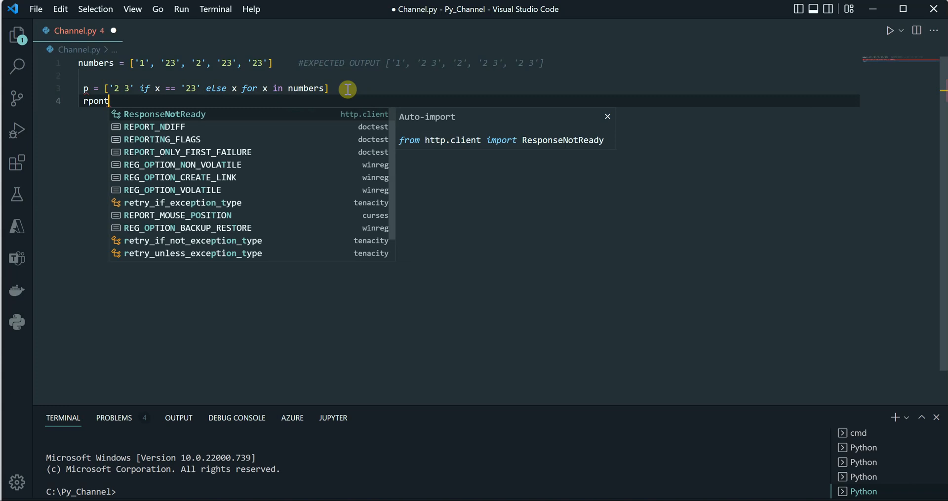
key(Escape)
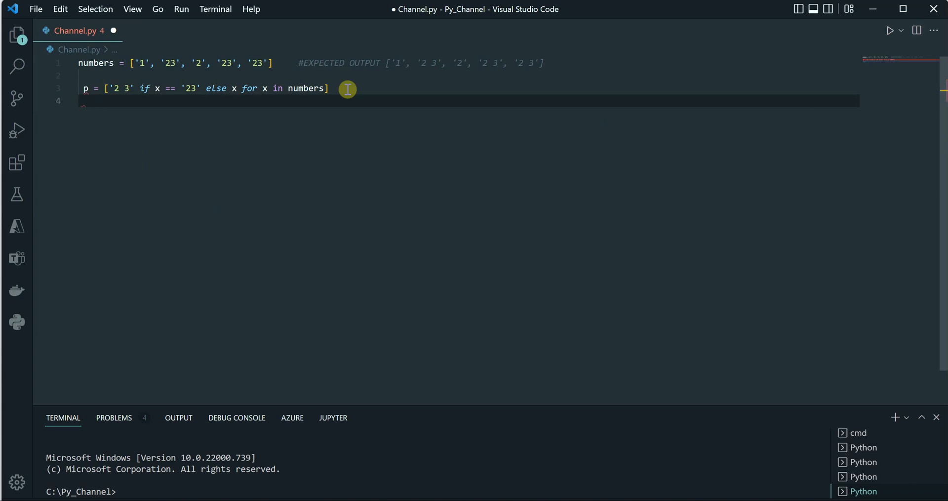
text(print(p))
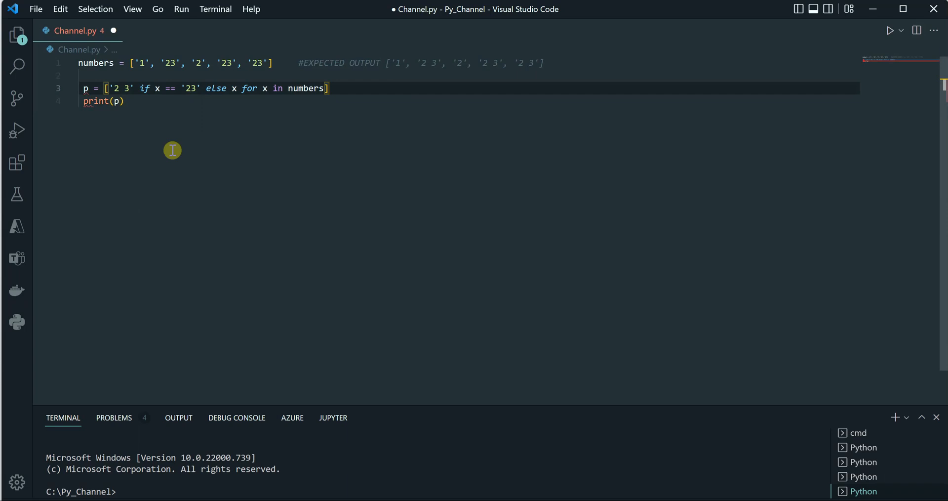
click(85, 88)
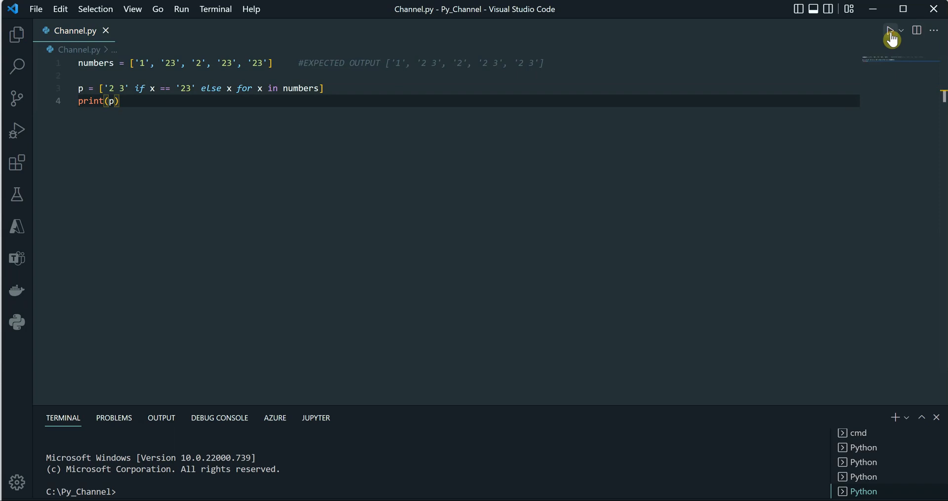
Step: Run Channel.py so the terminal shows ['1', '2 3', '2', '2 3', '2 3']
click(890, 31)
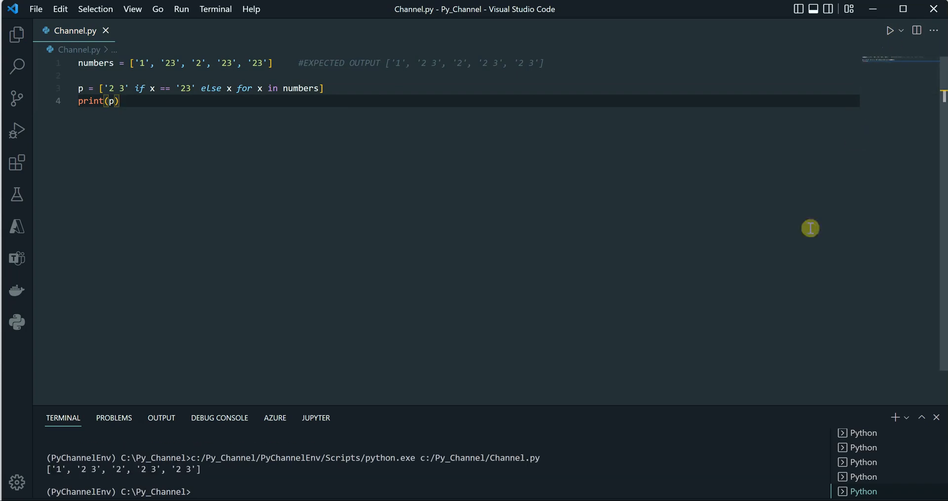
mouse_move(66, 472)
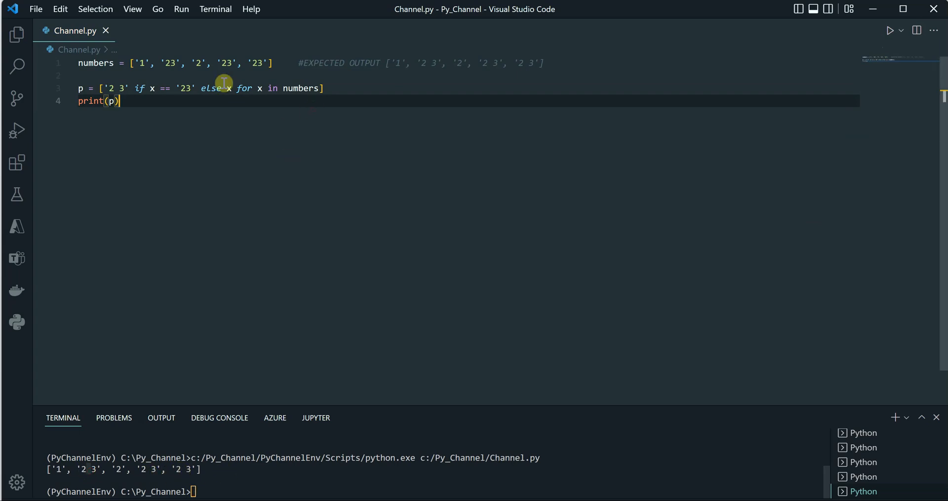
click(180, 63)
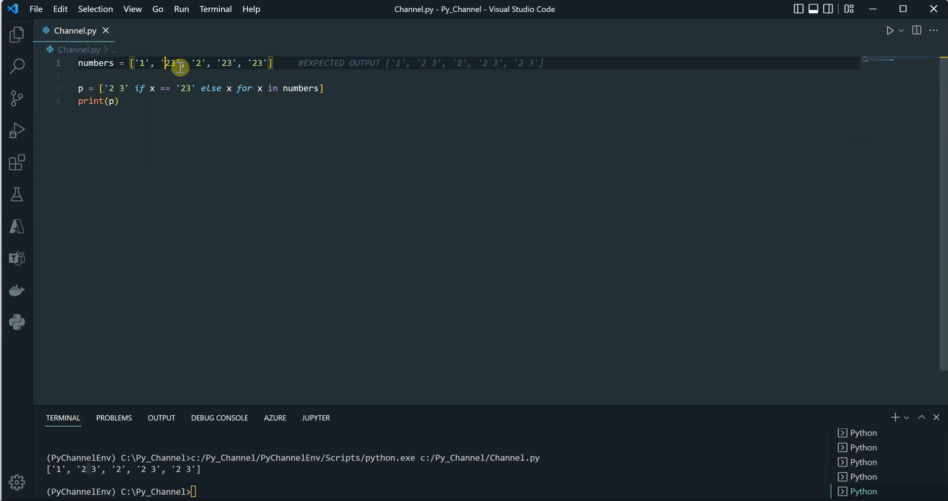
Step: Change the list values to '123' and '243' so numbers reads ['1', '123', '2', '243', '23']
text(1)
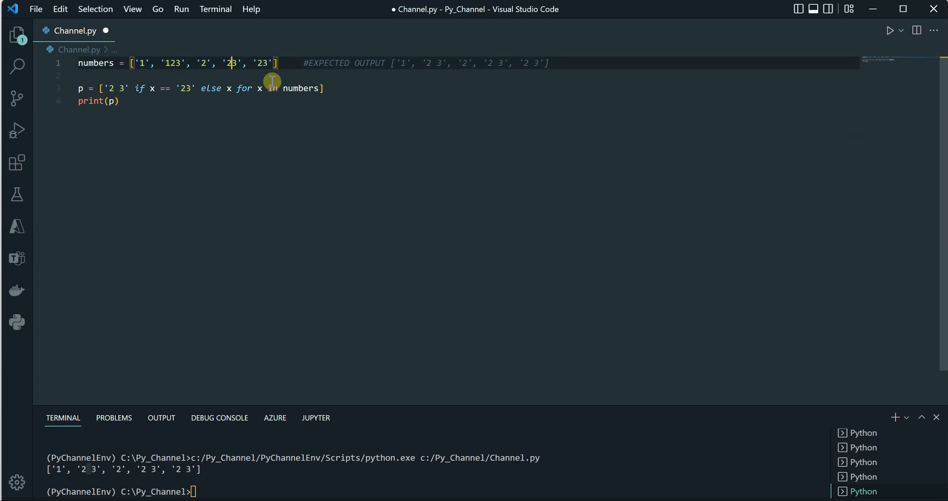
text(4)
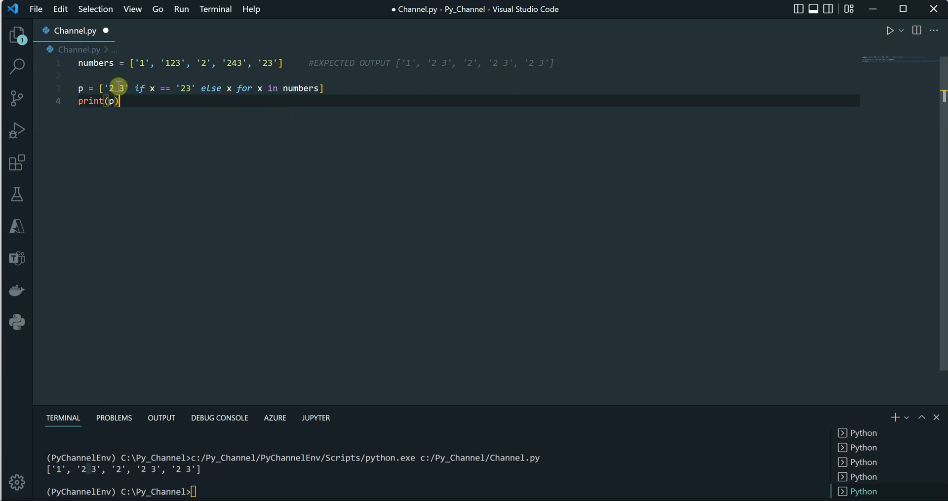
mouse_move(341, 87)
text(s =)
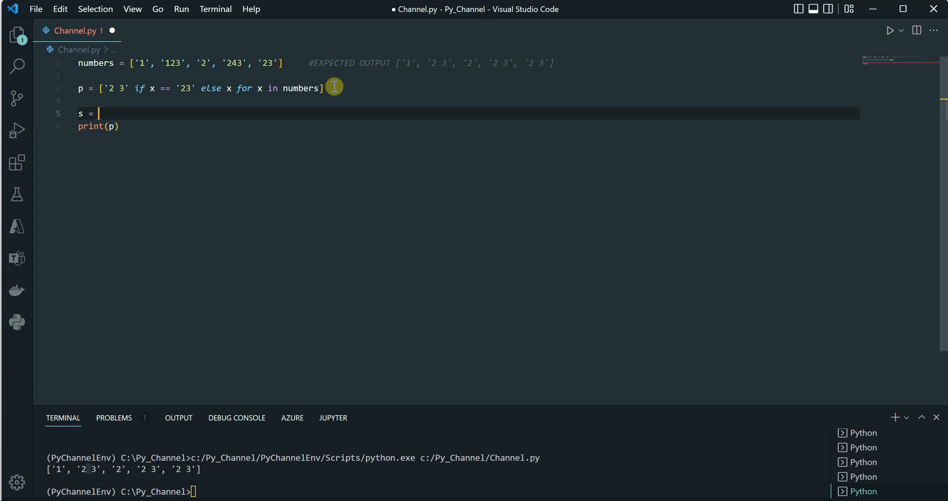
Step: Write s = [" ".join(list(n)) for n in numbers] above the print line
text([])
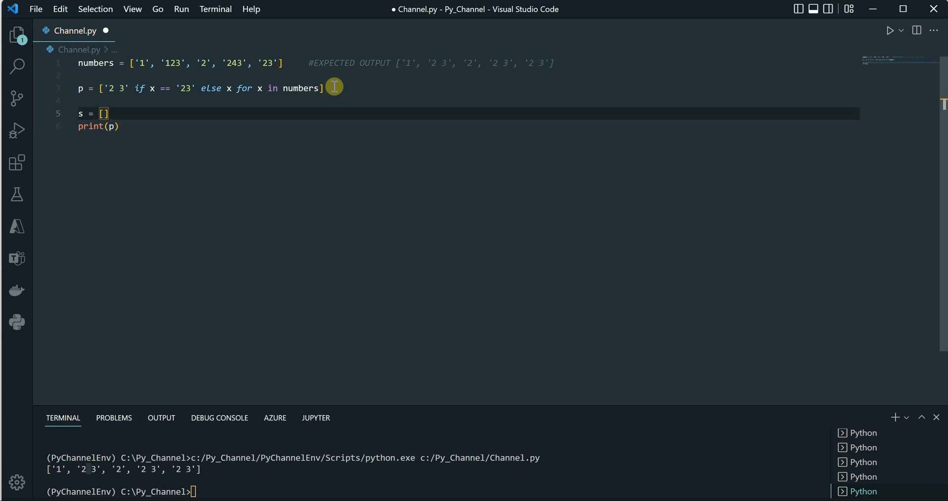
text("")
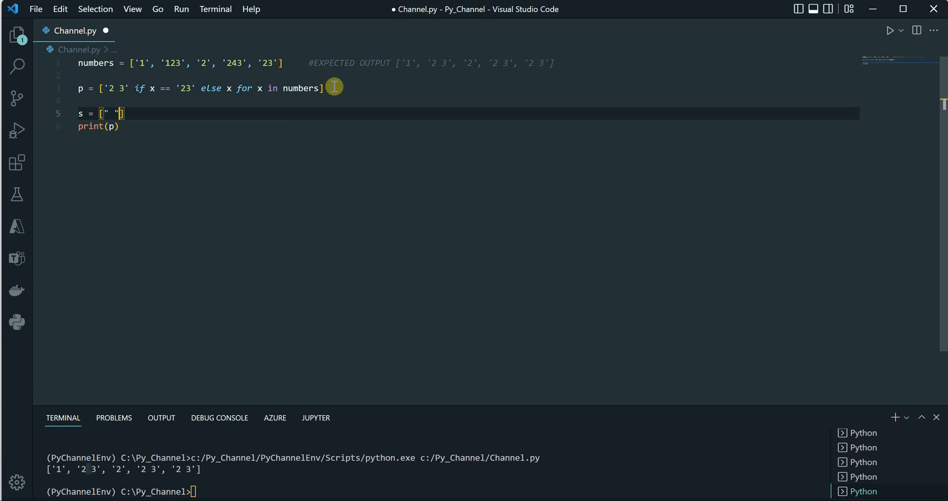
text(.join)
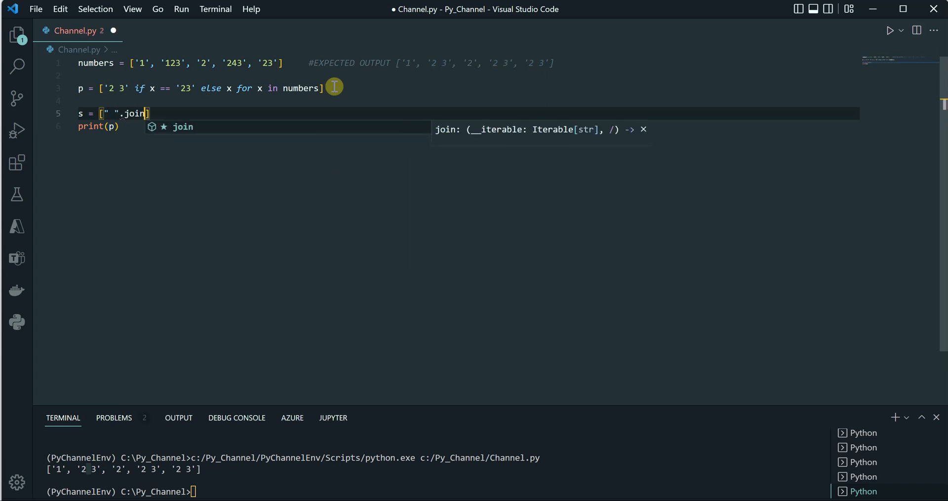
text((lost)
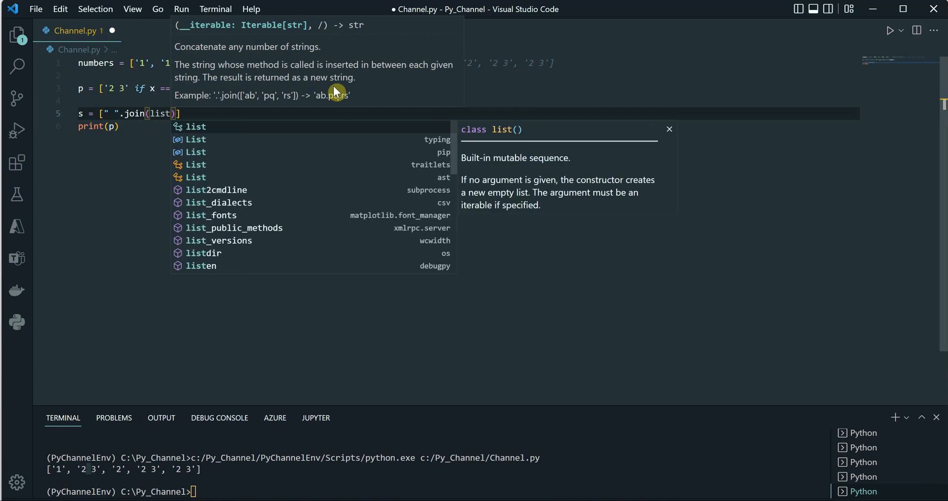
text(n)
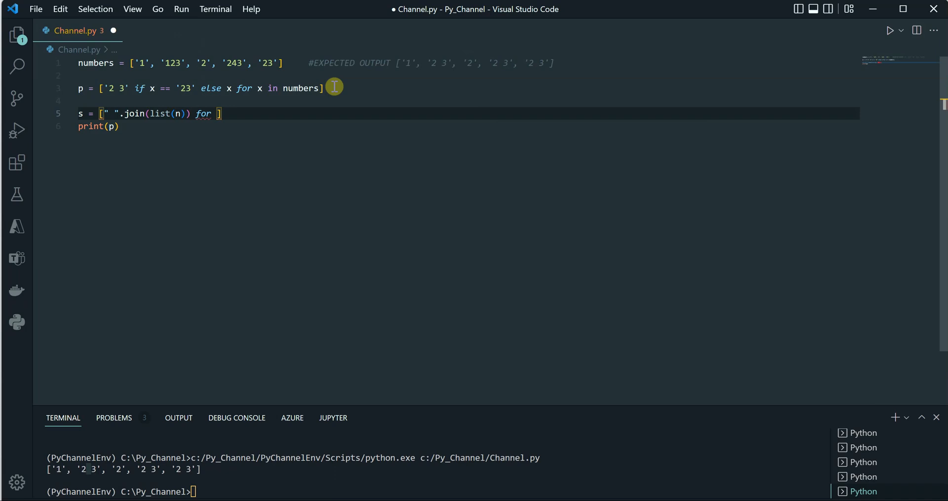
text(n in numbers)
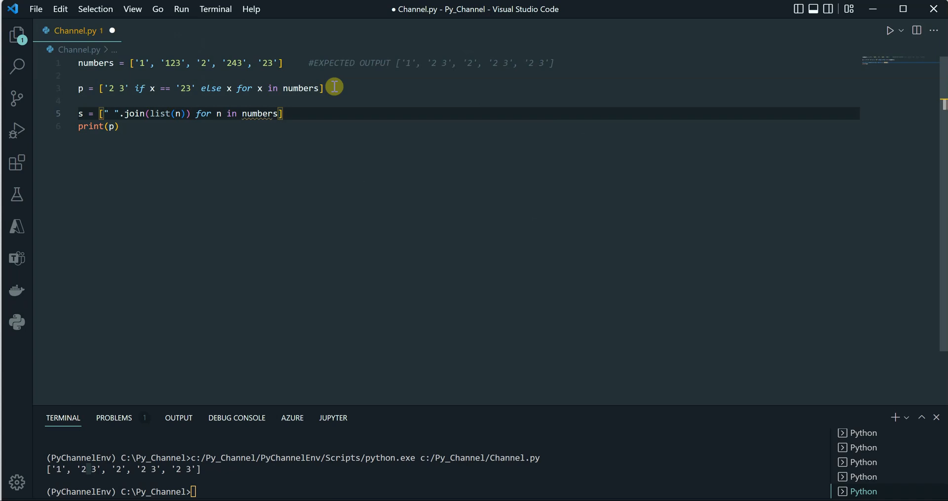
Step: Print s instead of p and run, showing ['1', '1 2 3', '2', '2 4 3', '2 3']
click(108, 125)
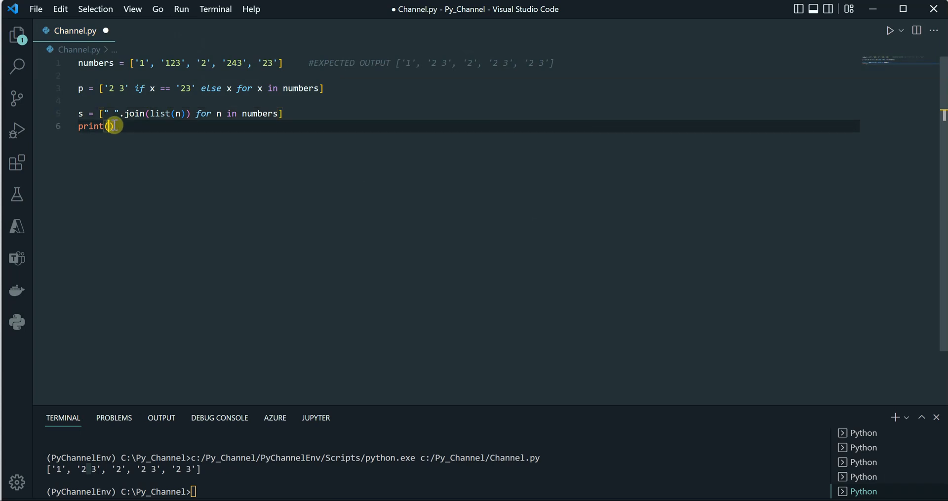
text(s)
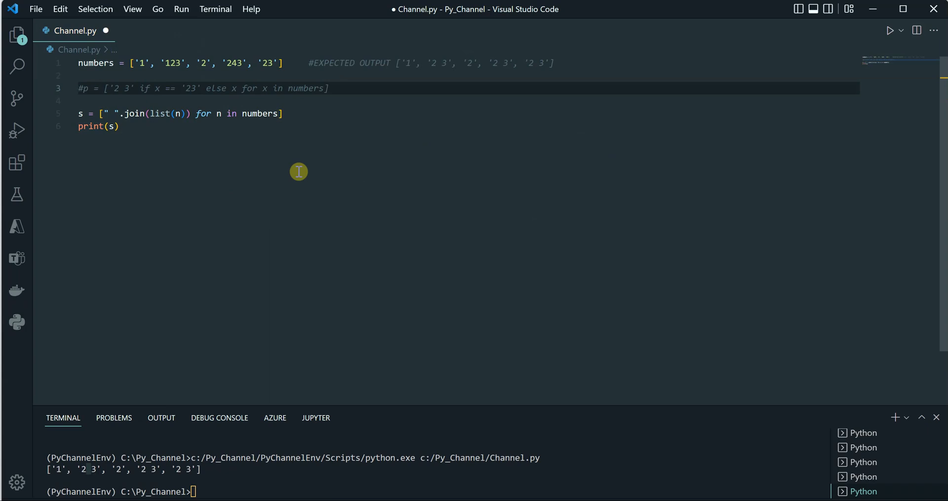
click(890, 31)
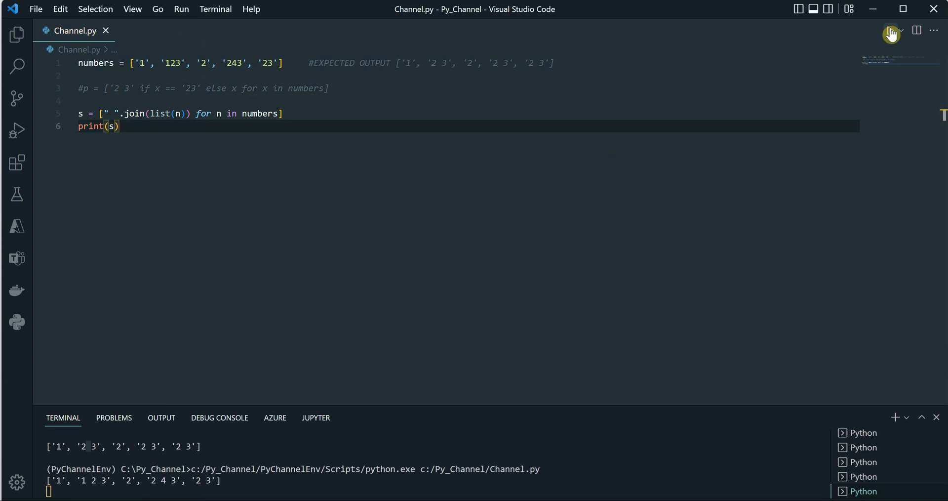
click(890, 30)
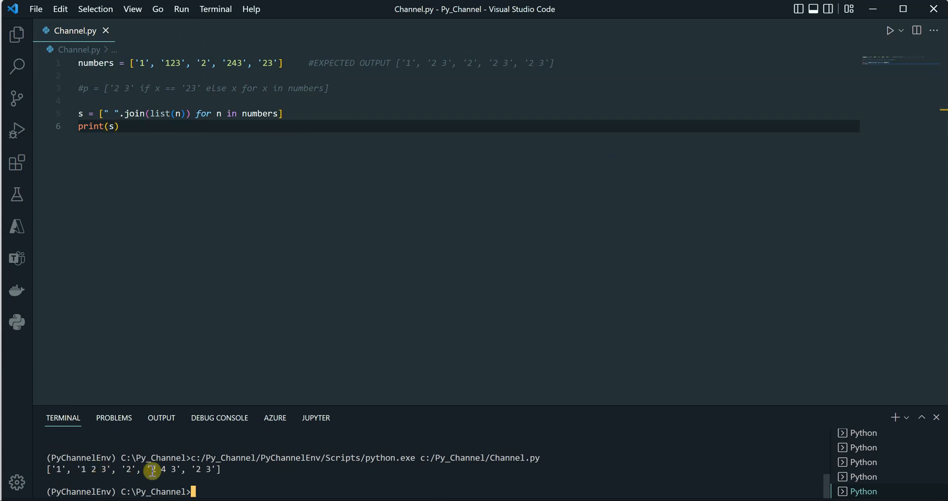
mouse_move(314, 282)
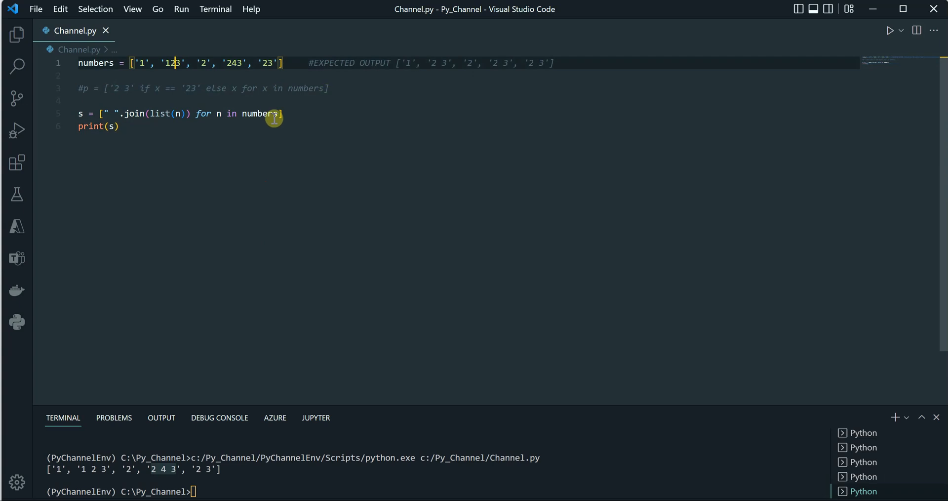
mouse_move(220, 197)
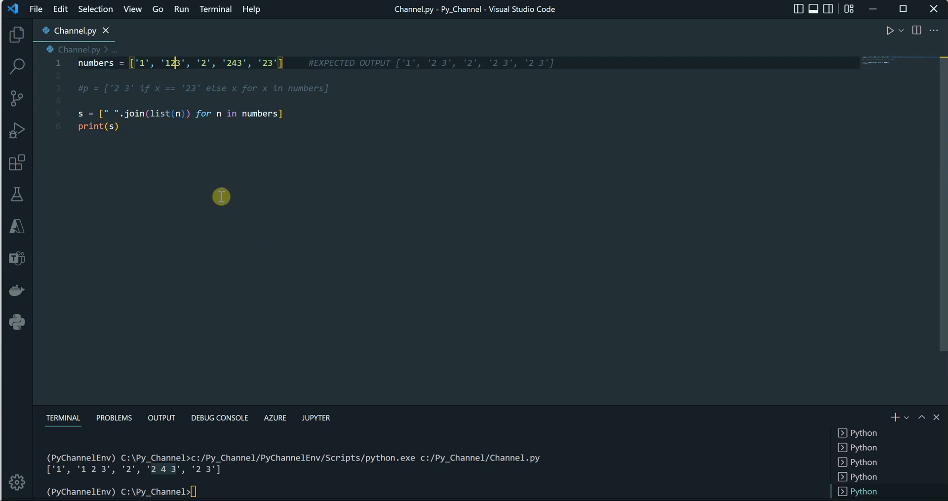